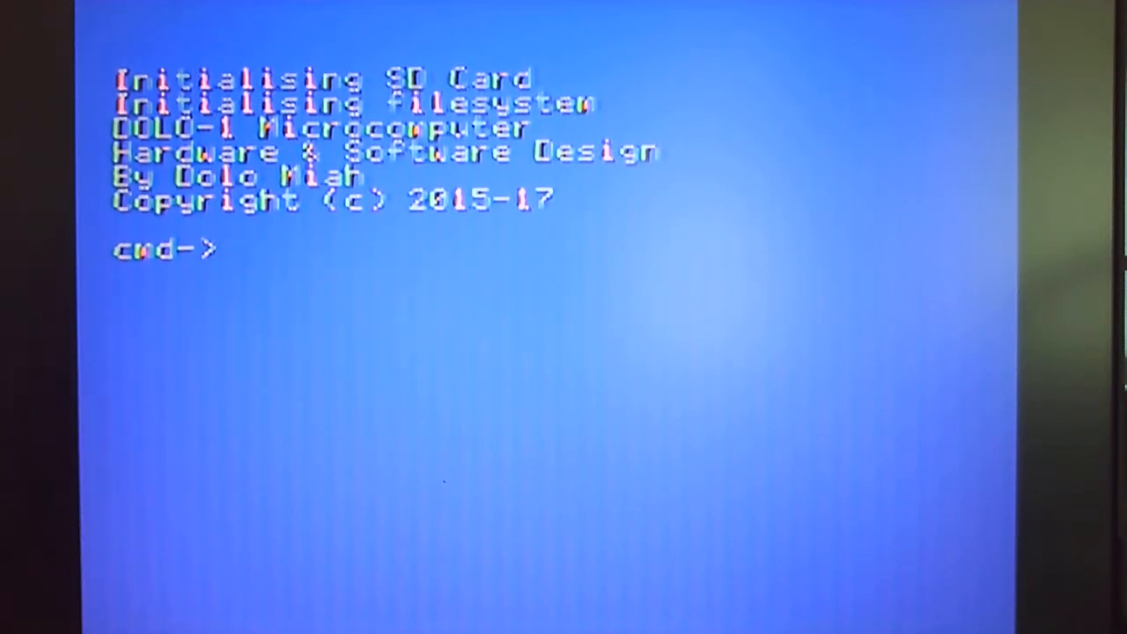
# - Start dflat BASIC from the cmd-> prompt
pyautogui.write('df')
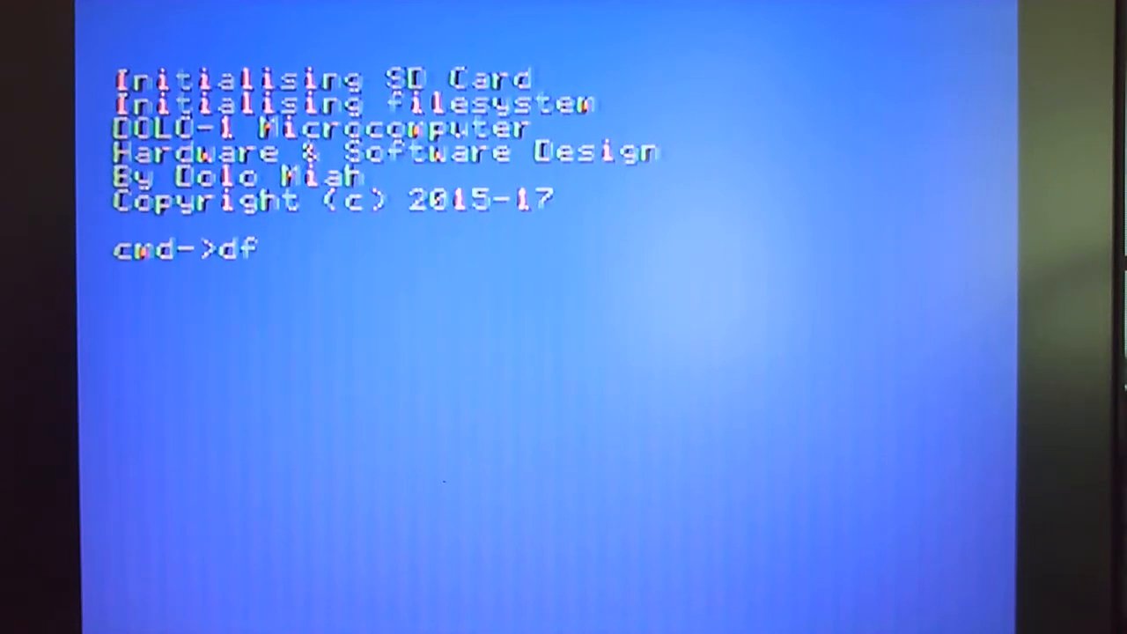
pyautogui.write('lat')
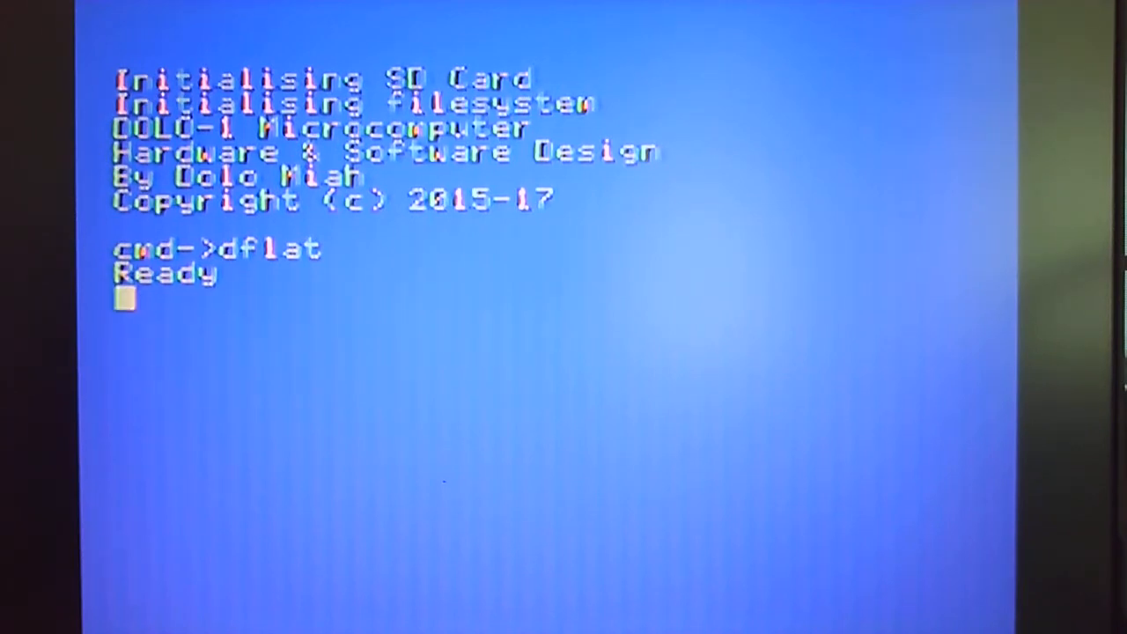
# - Load the program "hires.prg" from SD card device 1 until BASIC reports Ready
pyautogui.write('l')
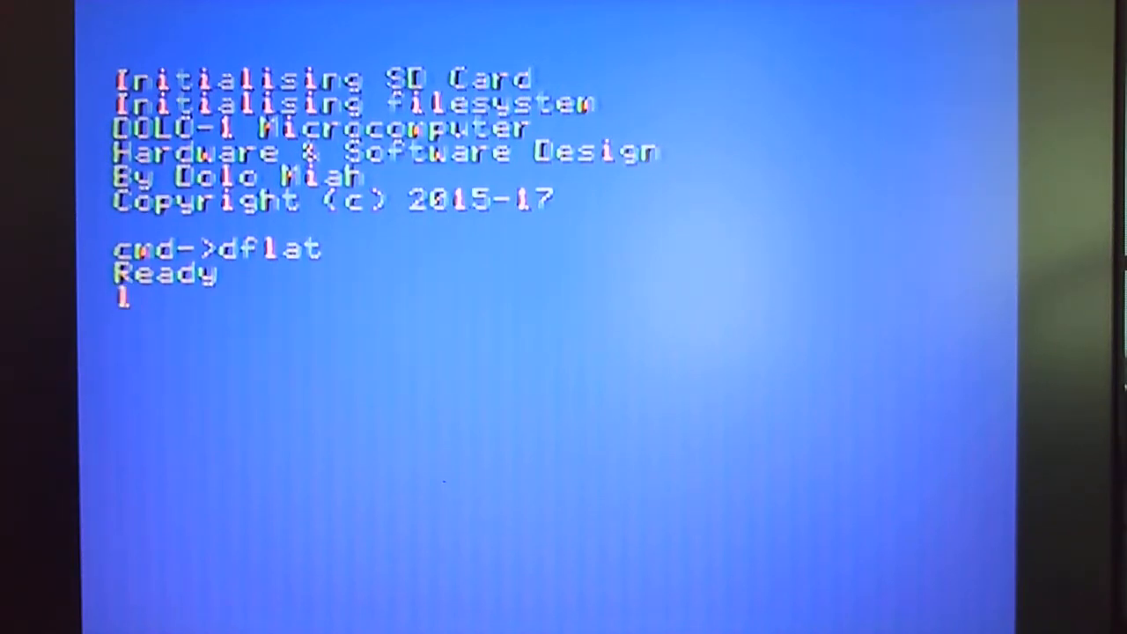
pyautogui.write('load 1,m,')
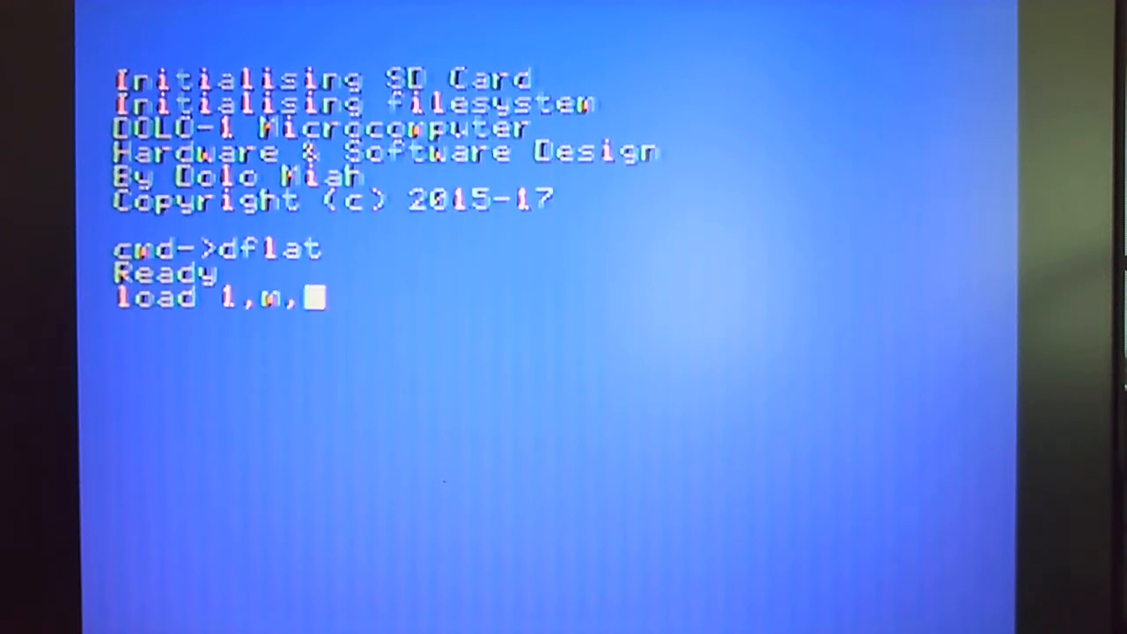
pyautogui.write('"hir')
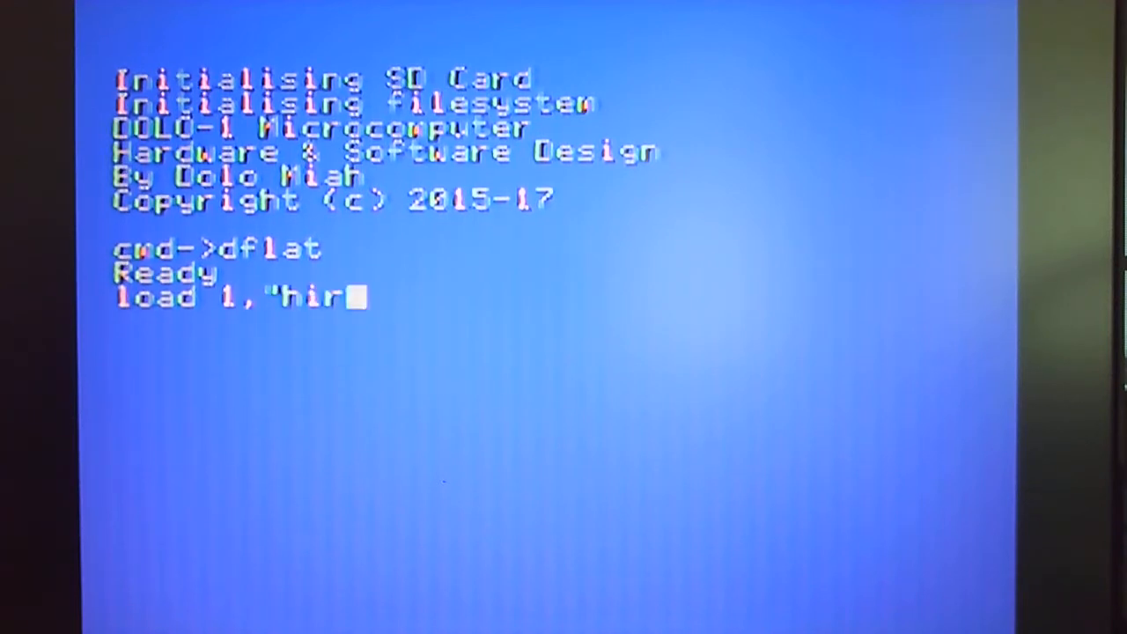
pyautogui.write('es.prg"')
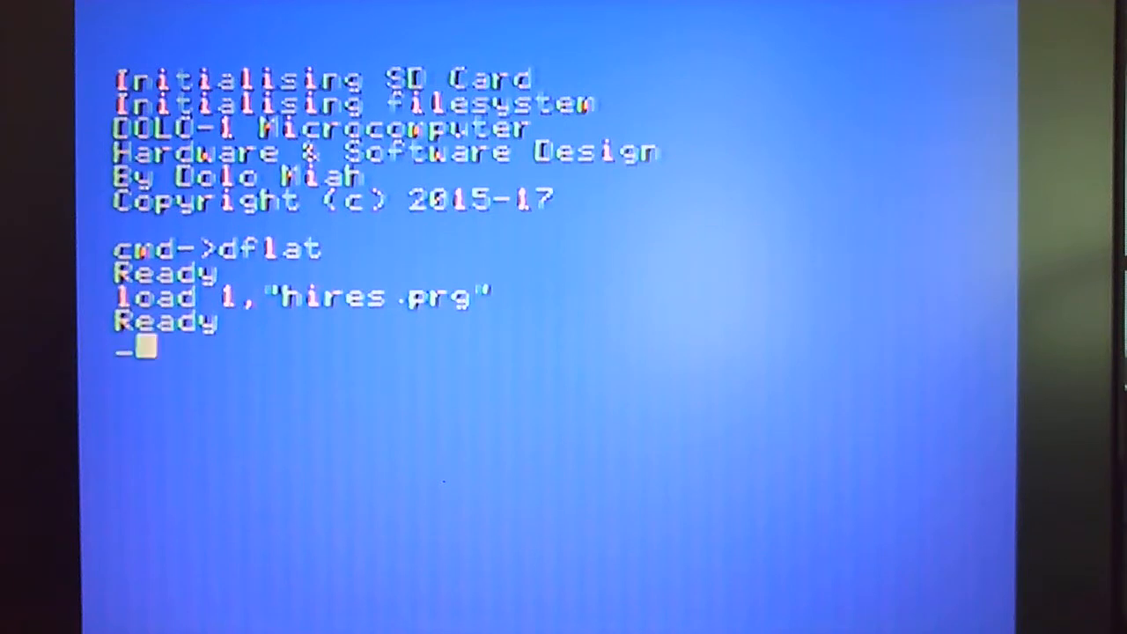
# - Enter the call _demo(0,0,0x16) at the Ready prompt to start the bouncing-dot demo
pyautogui.write('demo')
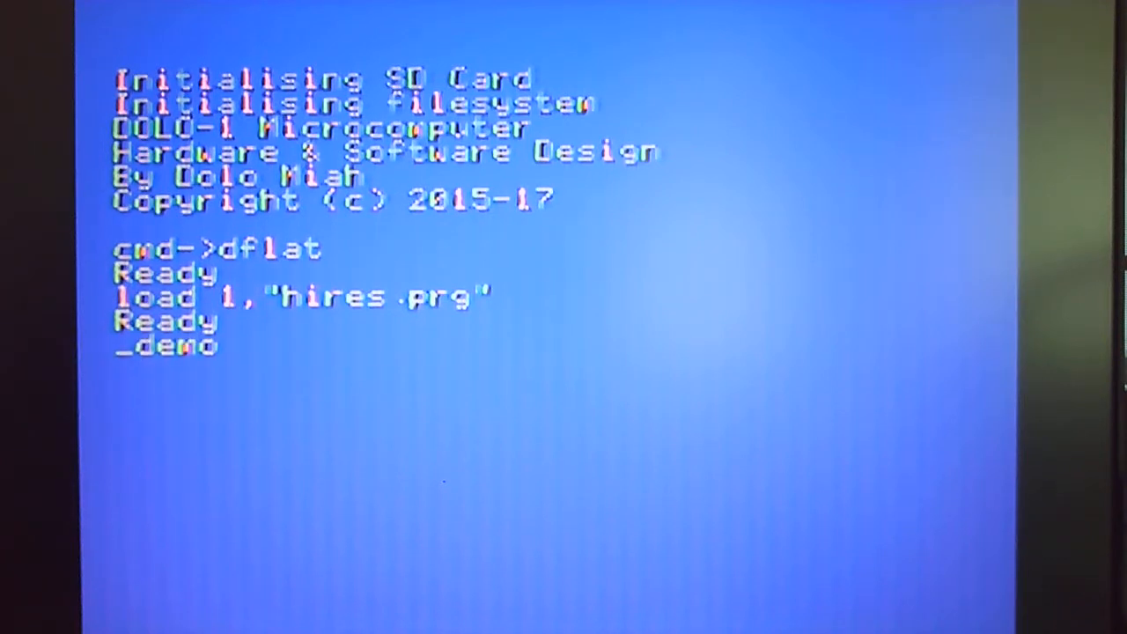
pyautogui.write('(0')
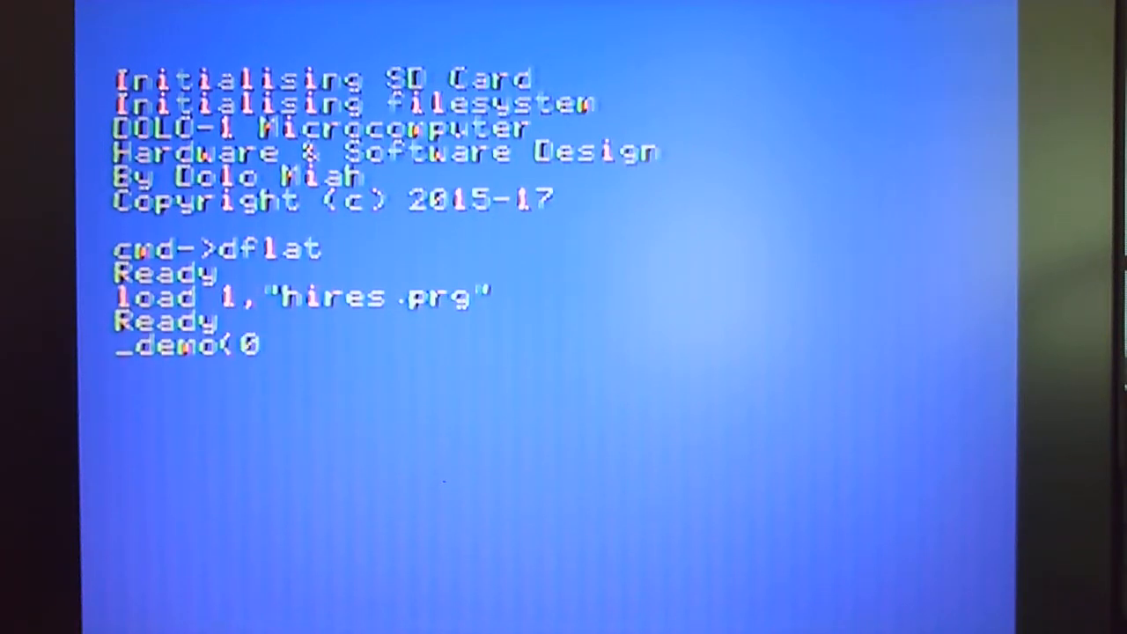
pyautogui.write(',0,0x')
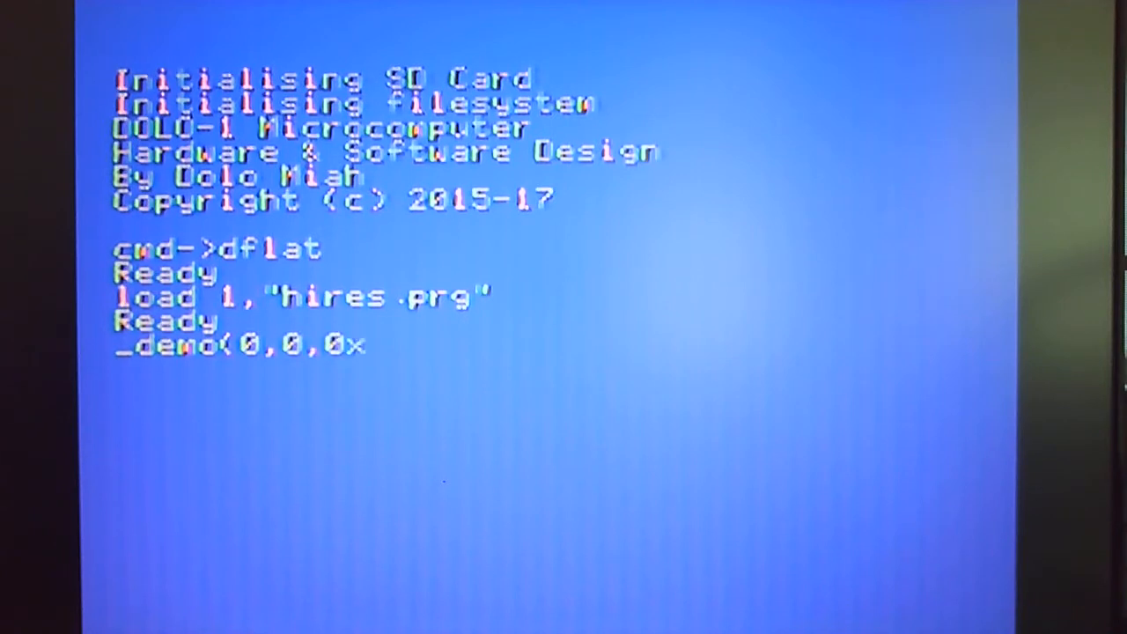
pyautogui.write('16')
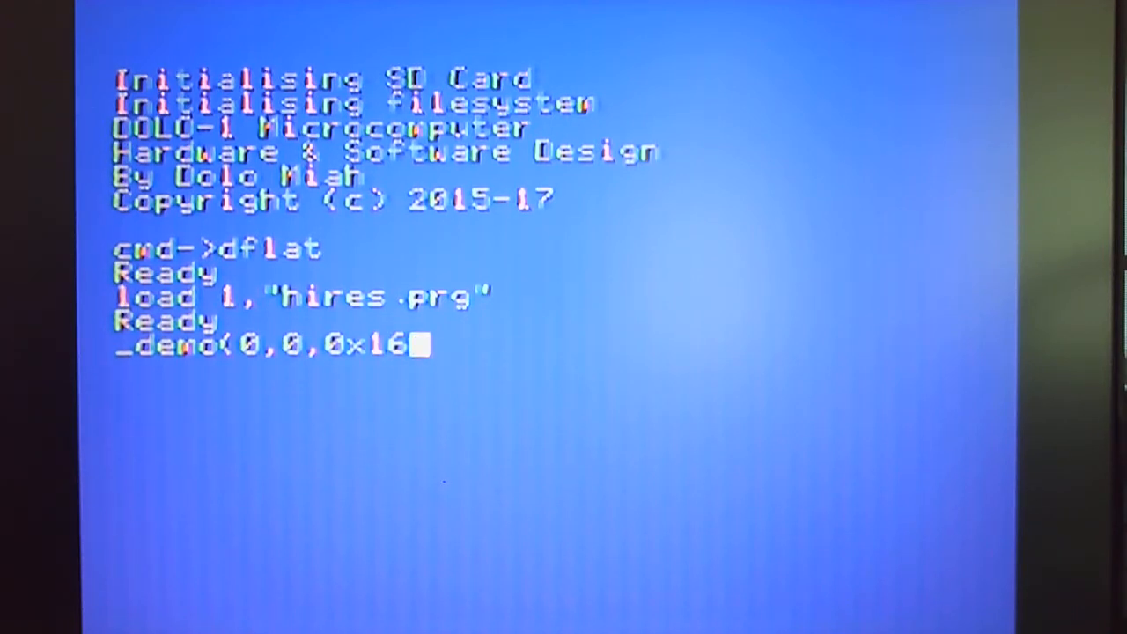
pyautogui.write(')')
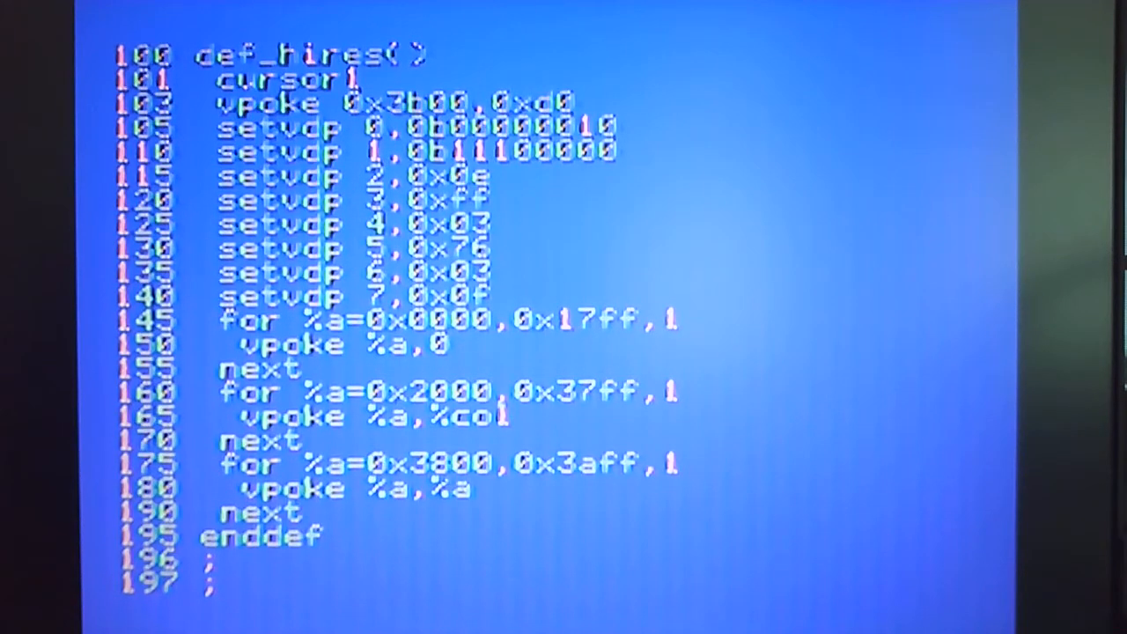
# - Scroll the listing down to lines 332–730 showing def_trail and def_demo
pyautogui.scroll(-3)
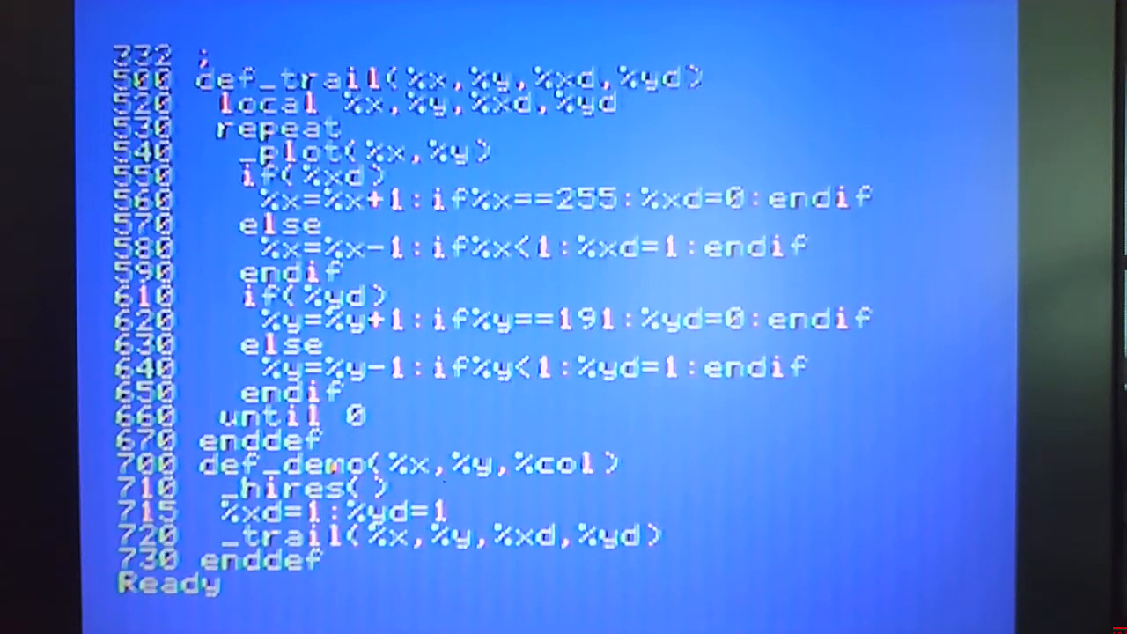
# - Run _demo(0,0,0x13) so the trail redraws on the hires screen in colour 0x13
pyautogui.write('demo')
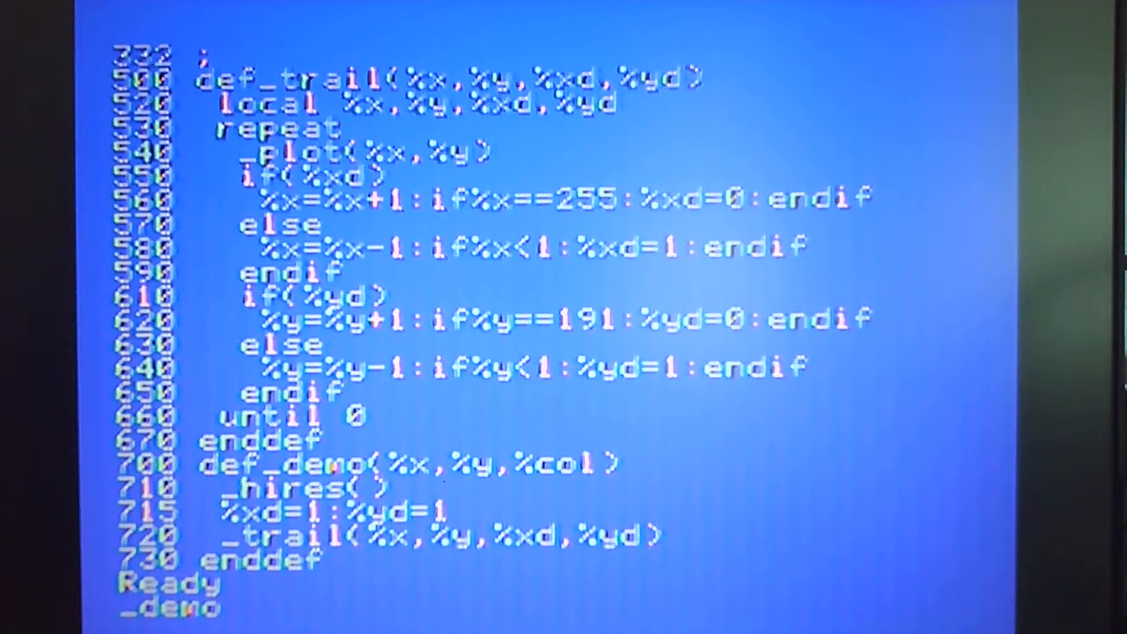
pyautogui.write('(0,0')
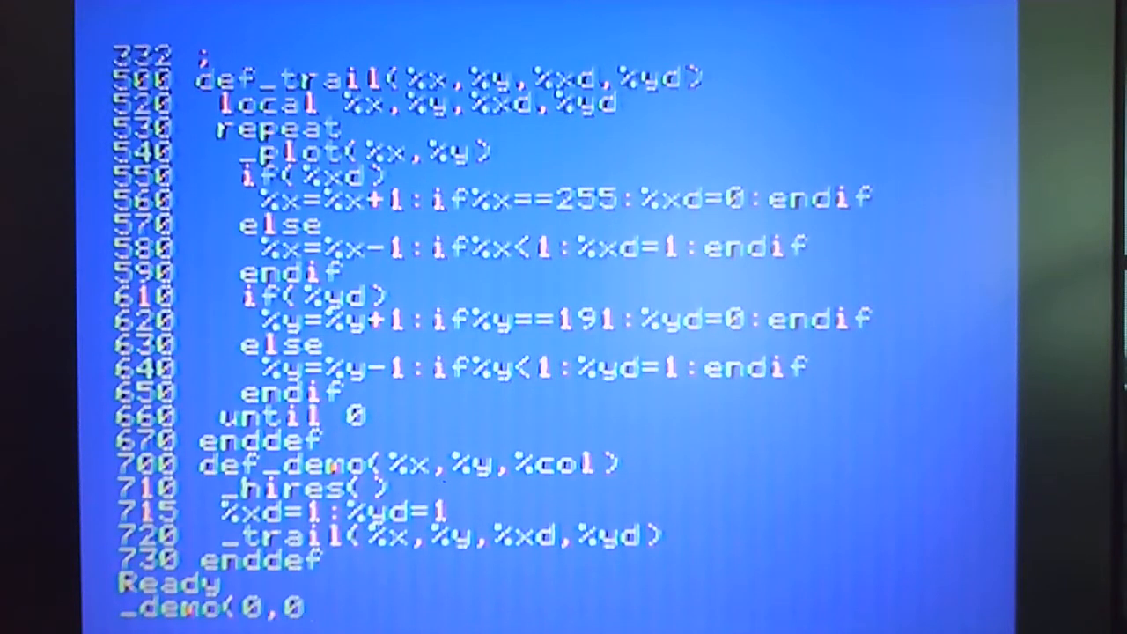
pyautogui.write(',0')
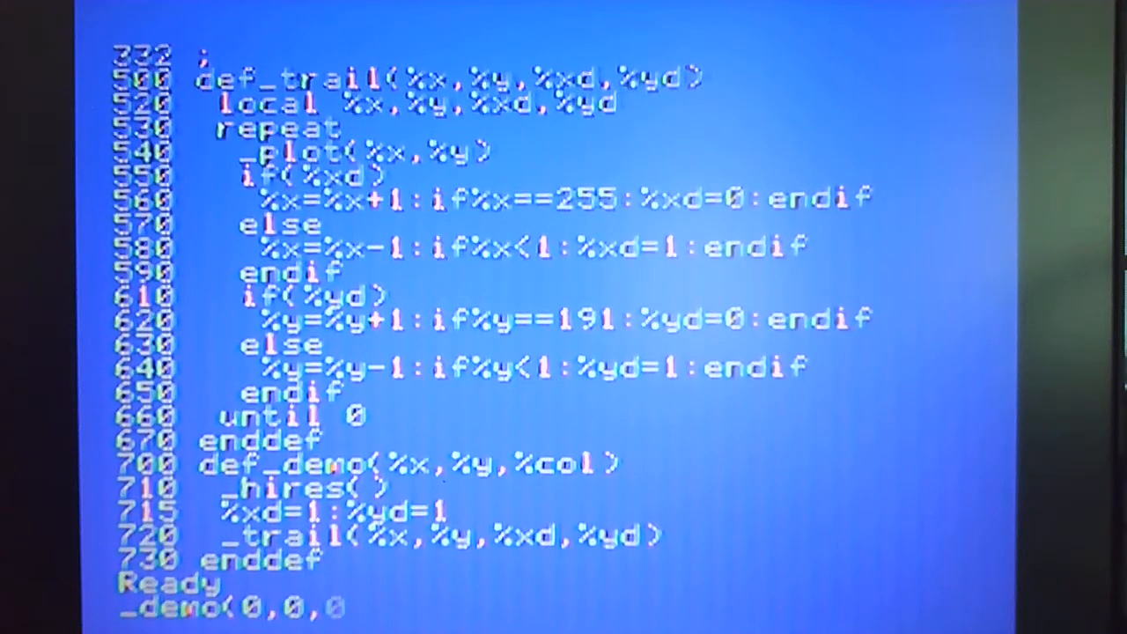
pyautogui.write('x')
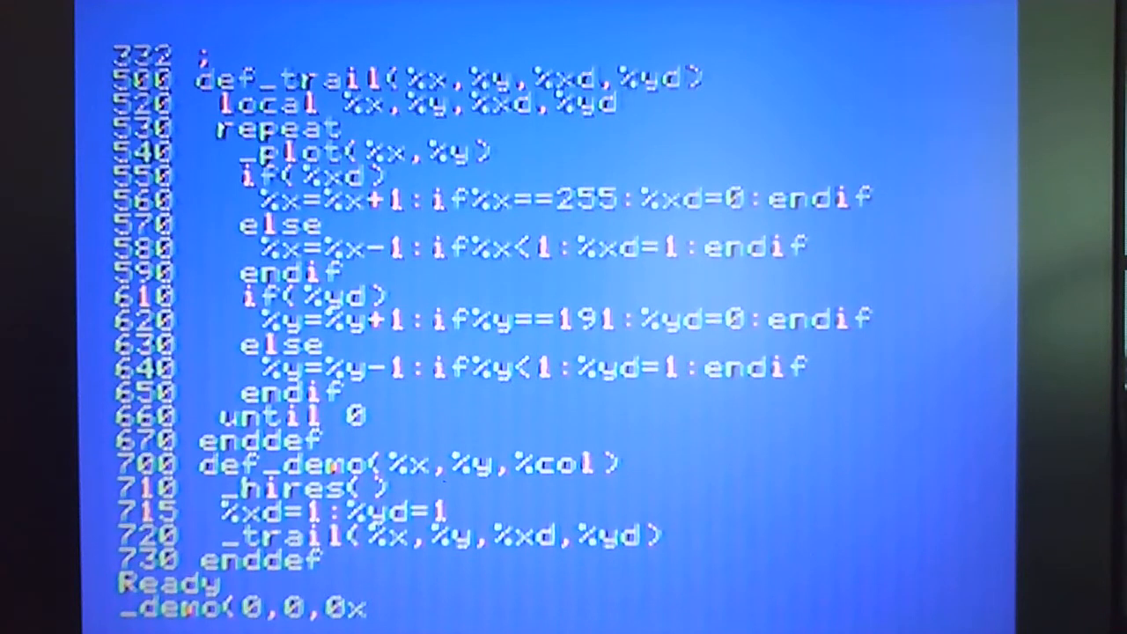
pyautogui.write('1')
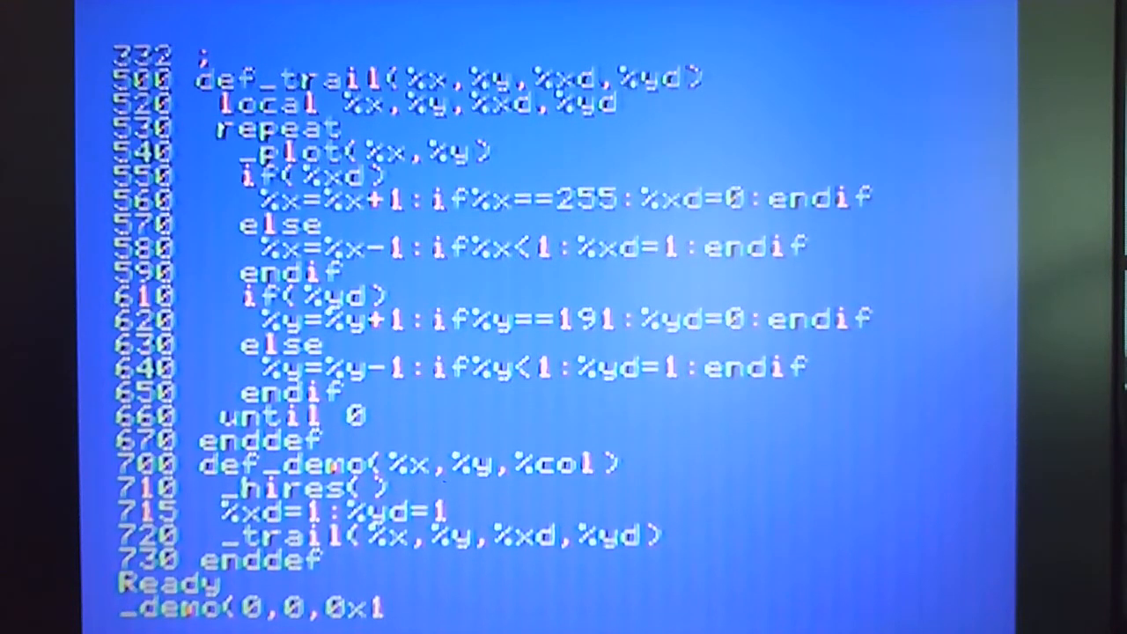
pyautogui.write('3')
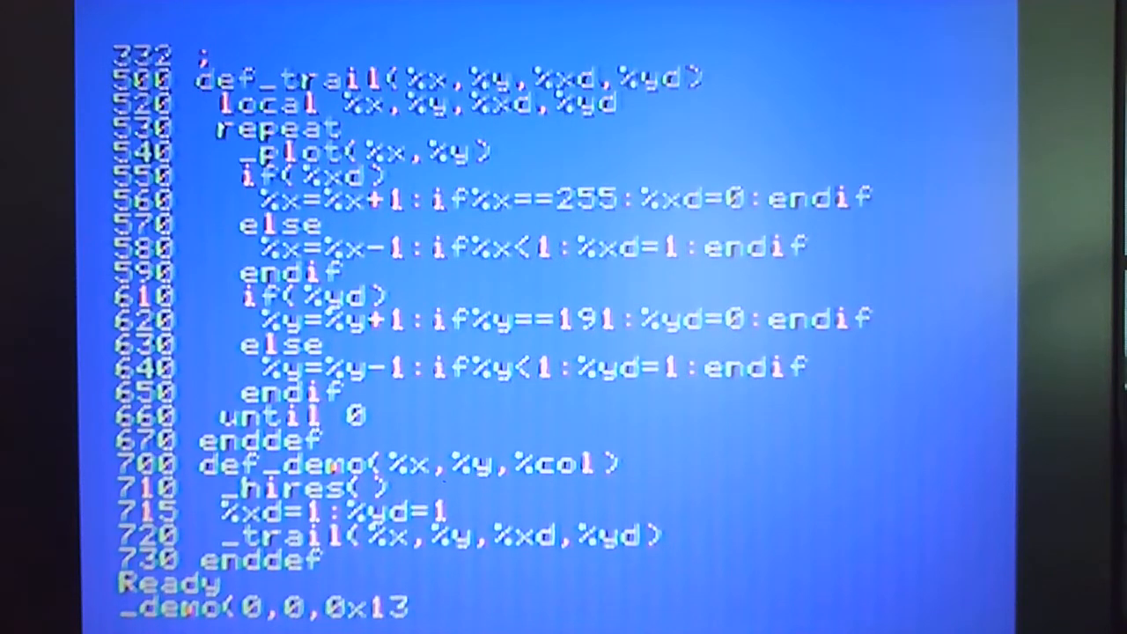
pyautogui.write(')')
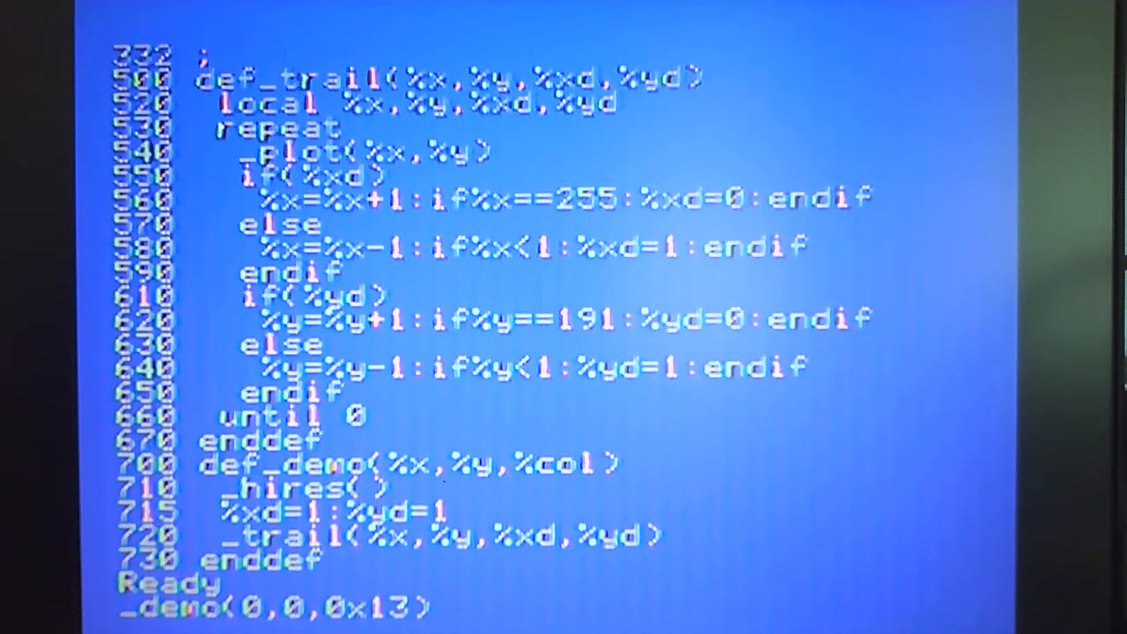
pyautogui.press('Return')
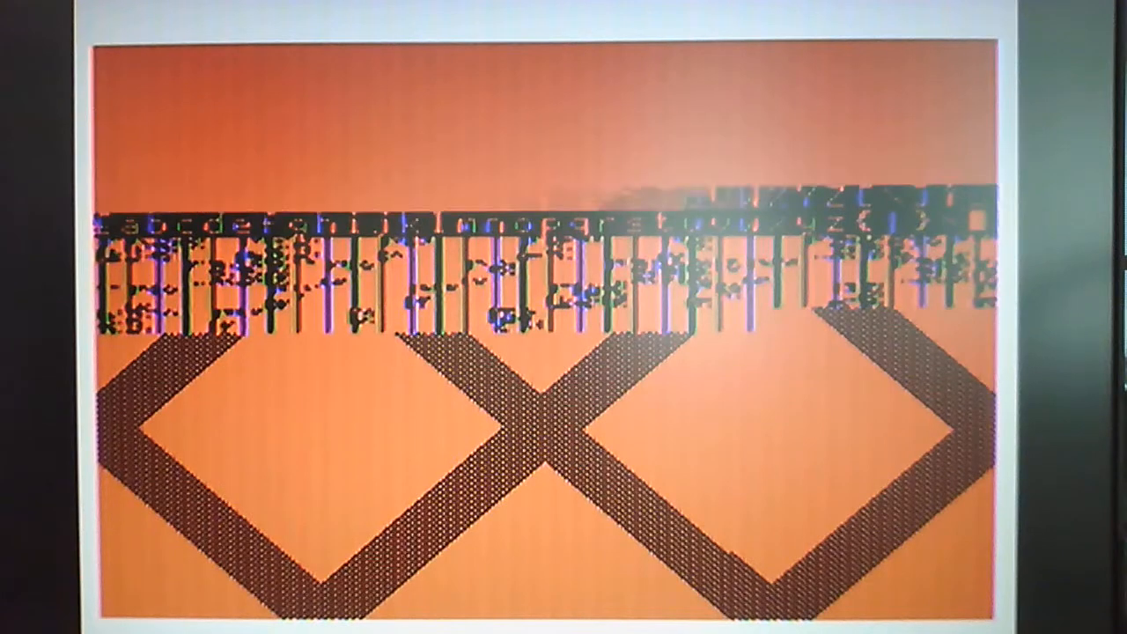